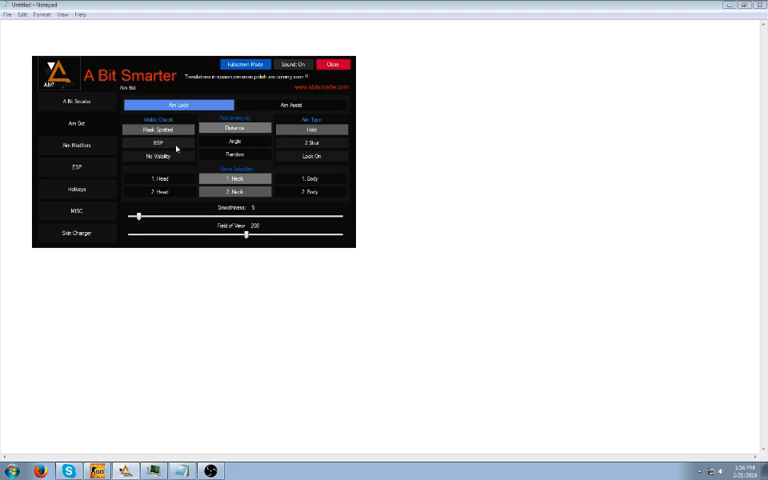
- Enable two aimbot targeting options and widen the Field of View slider
{"action": "left_click", "coordinate": [156, 156]}
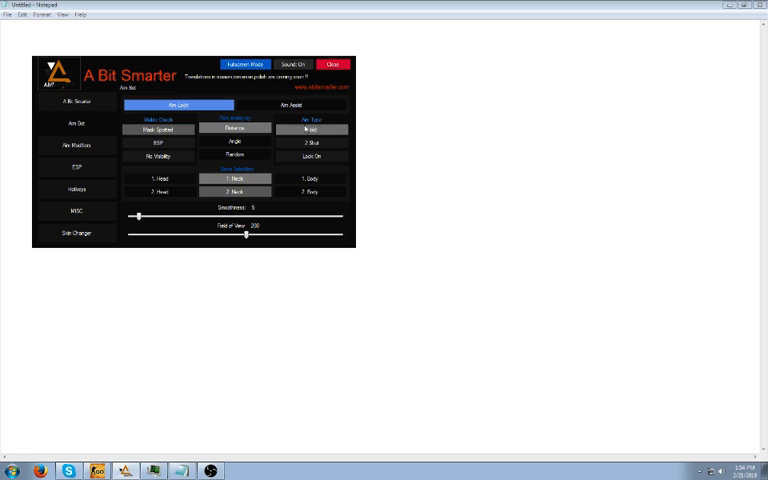
{"action": "left_click", "coordinate": [312, 128]}
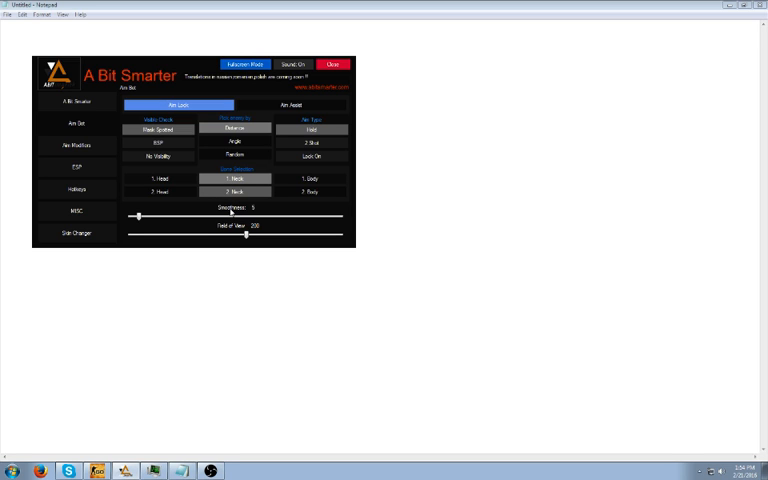
{"action": "mouse_move", "coordinate": [256, 216]}
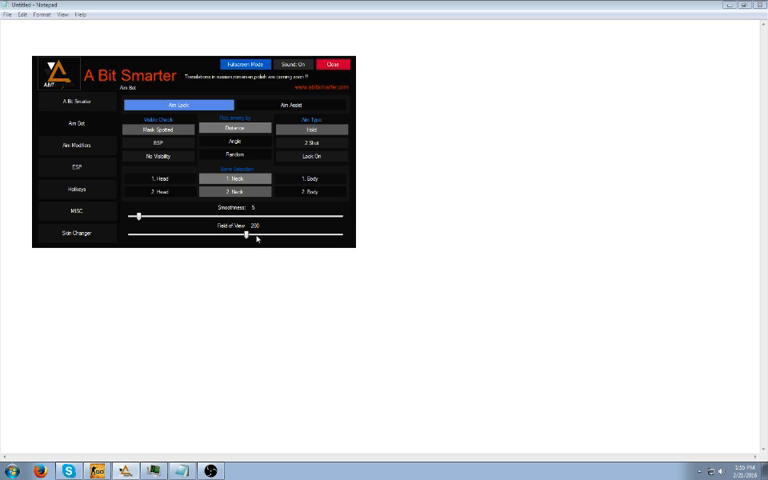
{"action": "left_click_drag", "start_coordinate": [246, 238], "coordinate": [344, 238]}
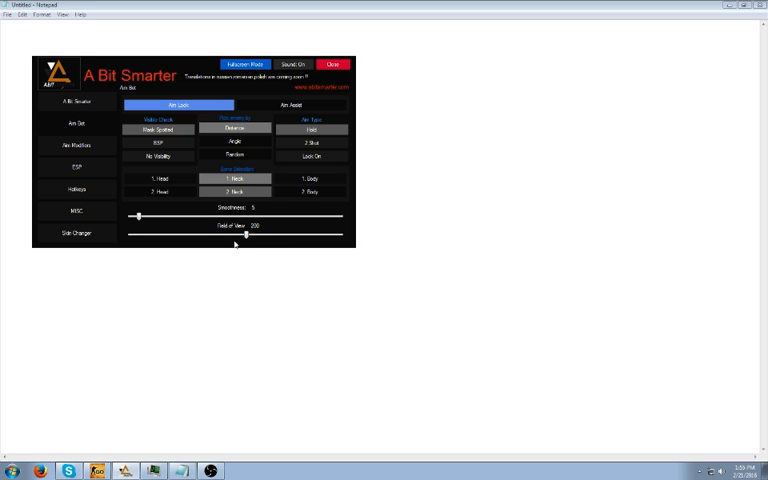
{"action": "left_click", "coordinate": [74, 144]}
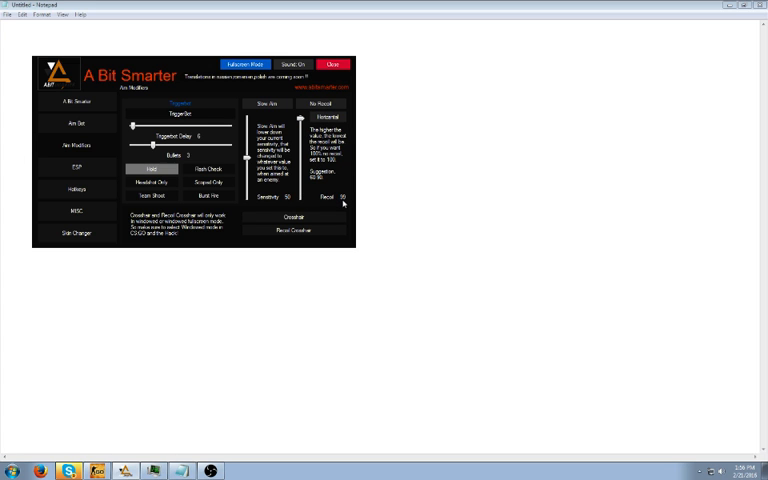
{"action": "mouse_move", "coordinate": [340, 204]}
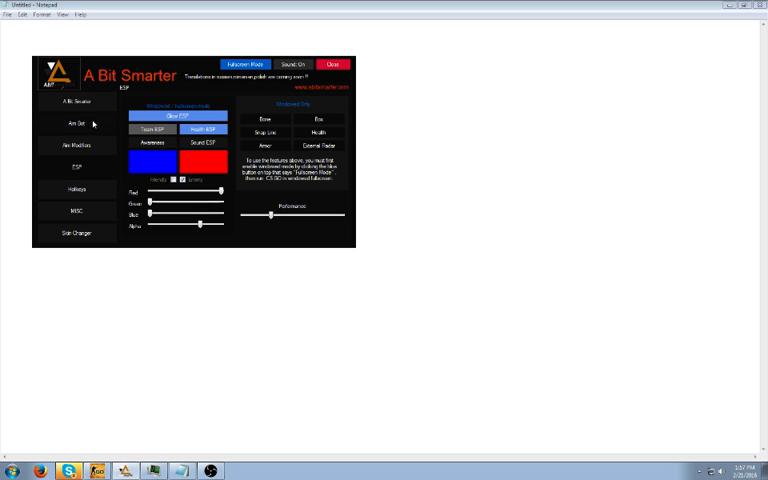
- Toggle the ESP player option and one further ESP option in the ESP panel
{"action": "left_click", "coordinate": [76, 122]}
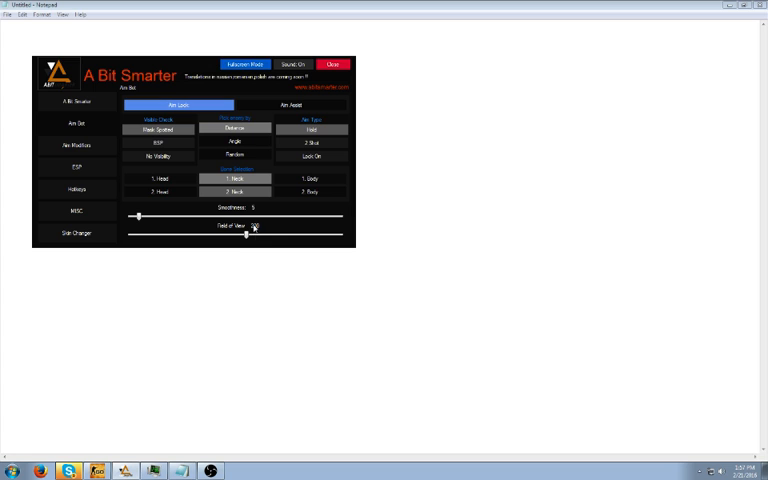
{"action": "left_click", "coordinate": [74, 144]}
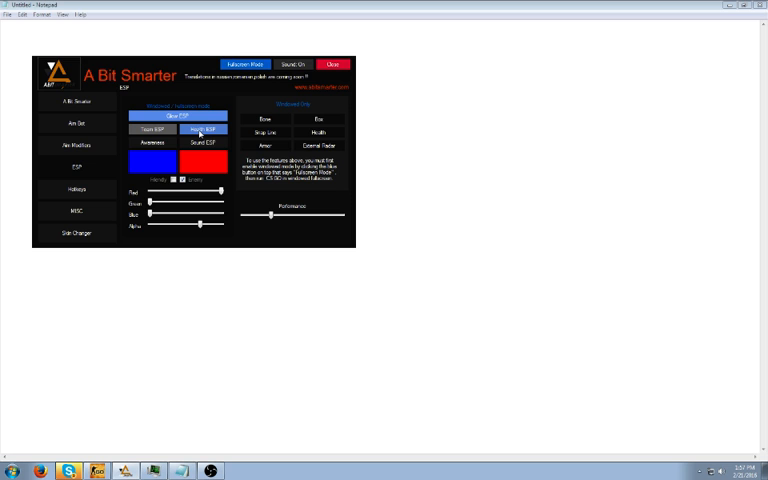
{"action": "left_click", "coordinate": [204, 130]}
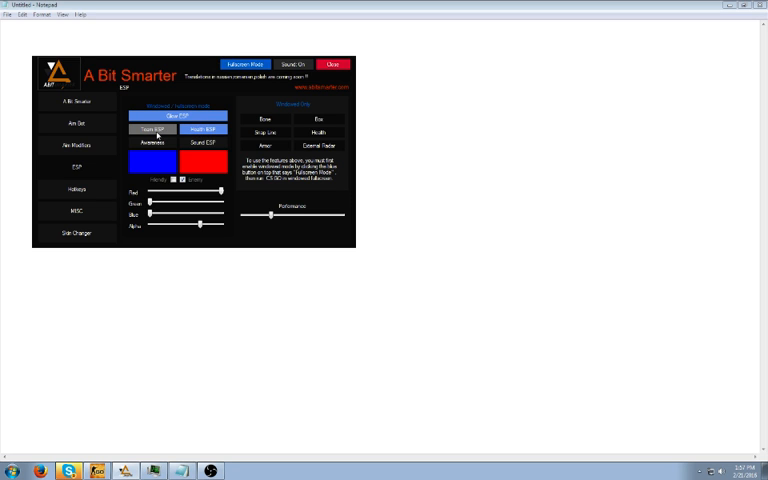
{"action": "left_click", "coordinate": [76, 188]}
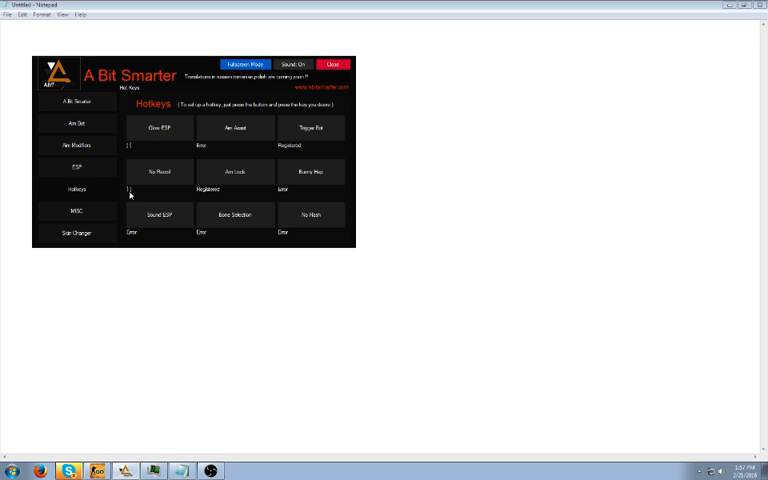
{"action": "mouse_move", "coordinate": [234, 172]}
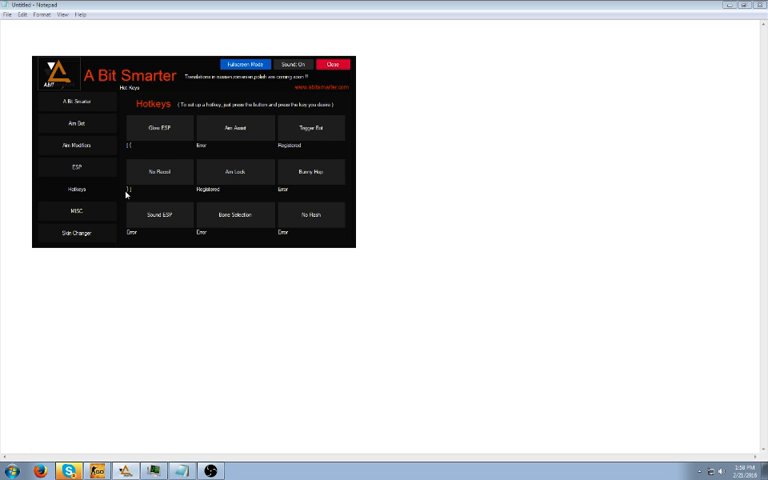
- Review the Bot Changer panel, then return to the Aim Bot settings
{"action": "left_click", "coordinate": [76, 234]}
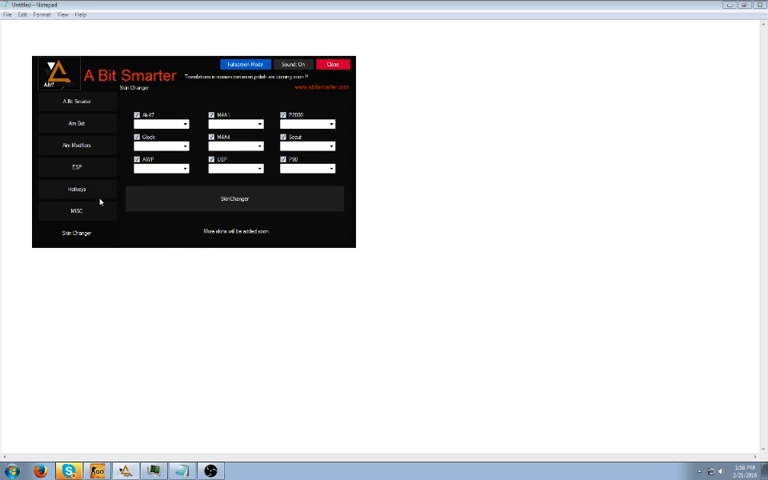
{"action": "left_click", "coordinate": [76, 122]}
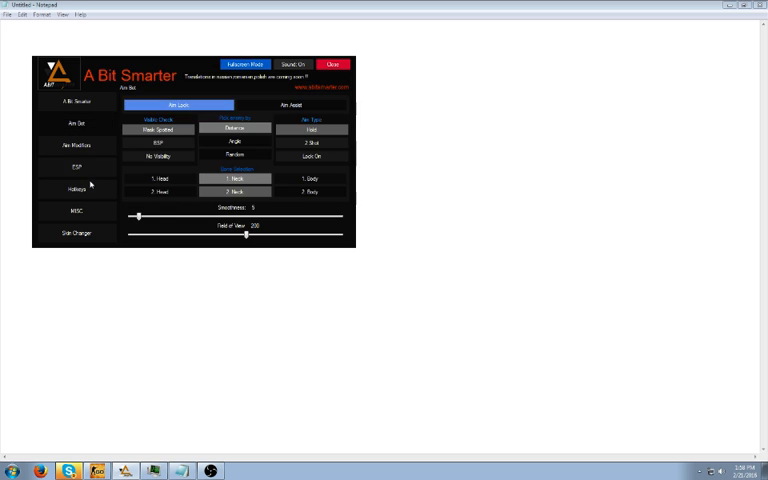